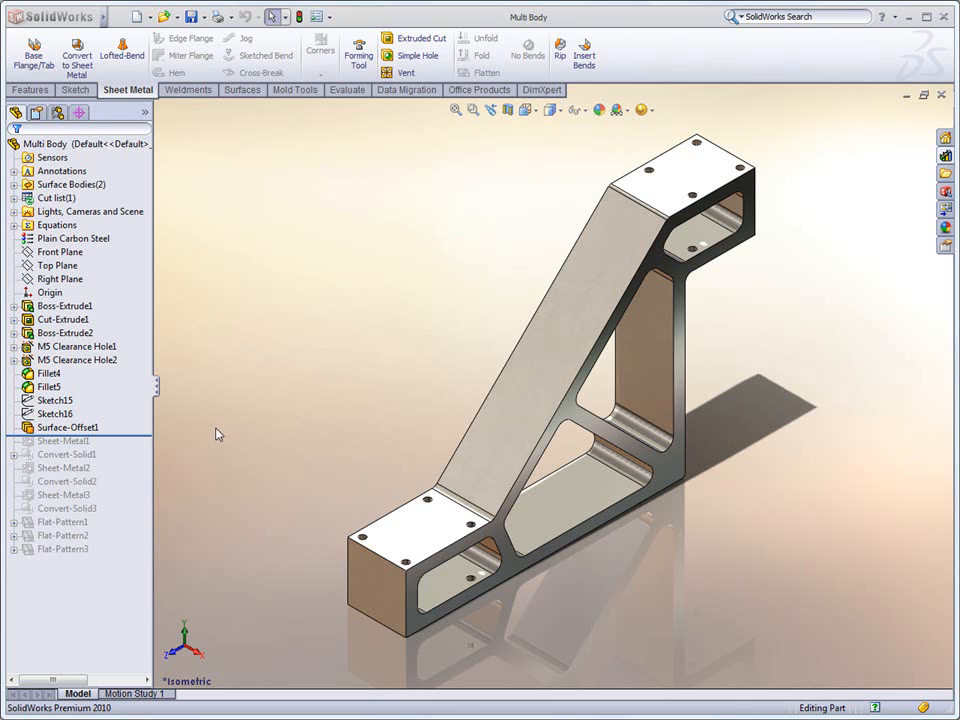
{"action": "mouse_move", "coordinate": [222, 433]}
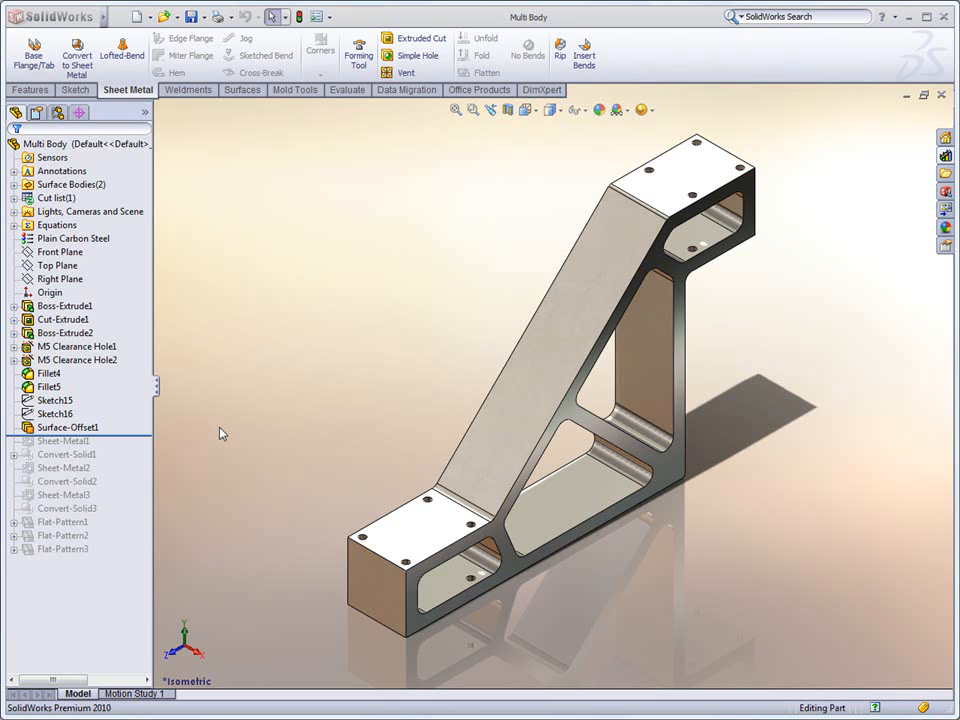
{"action": "mouse_move", "coordinate": [205, 446]}
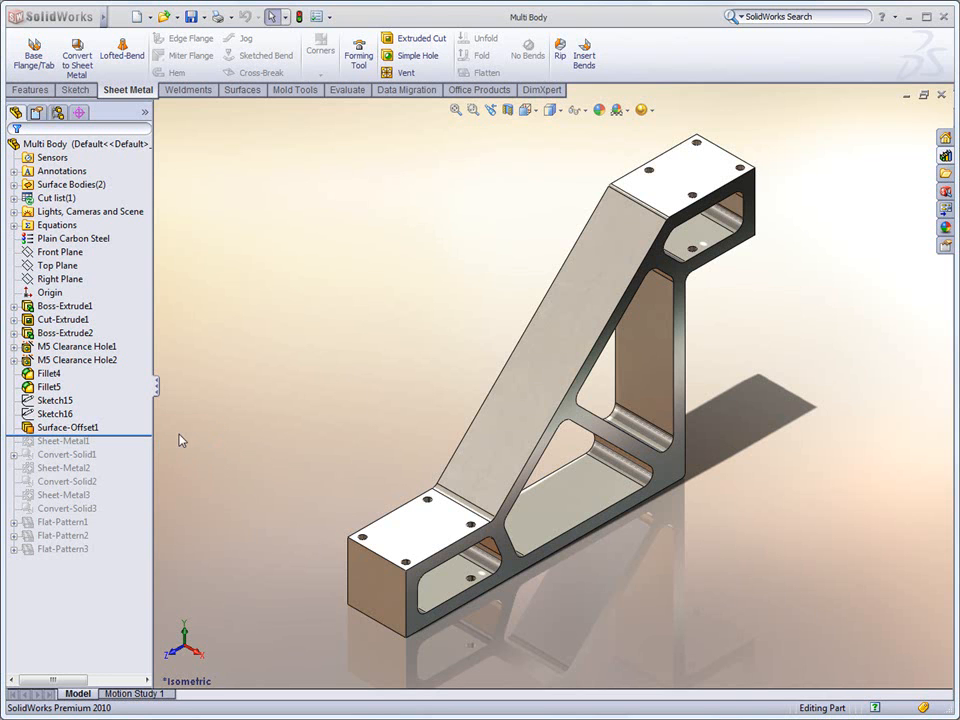
{"action": "mouse_move", "coordinate": [213, 413]}
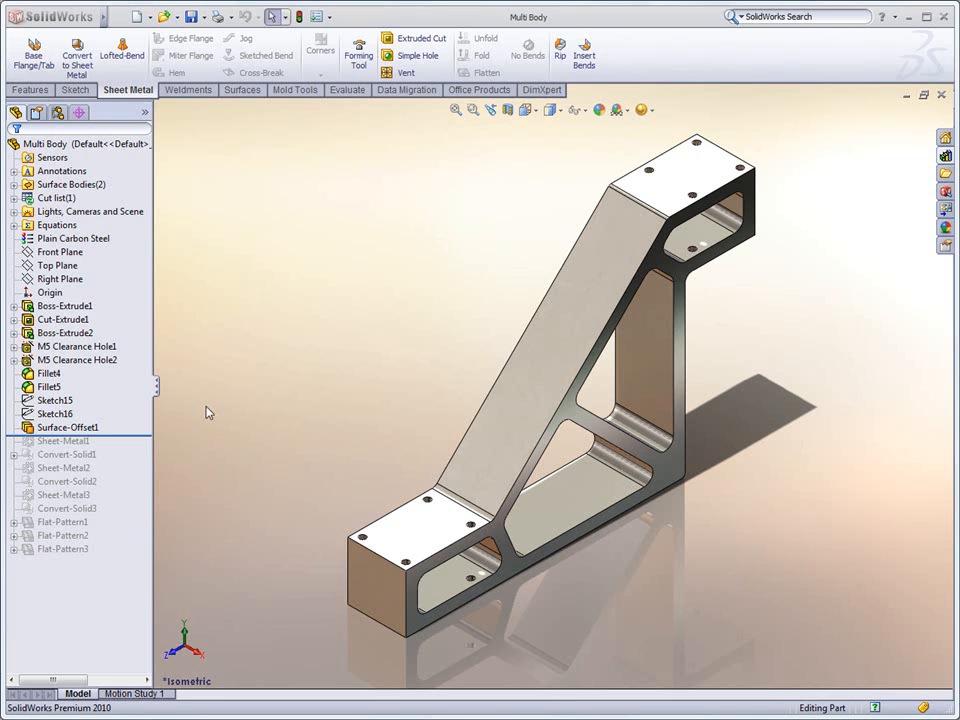
{"action": "mouse_move", "coordinate": [167, 440]}
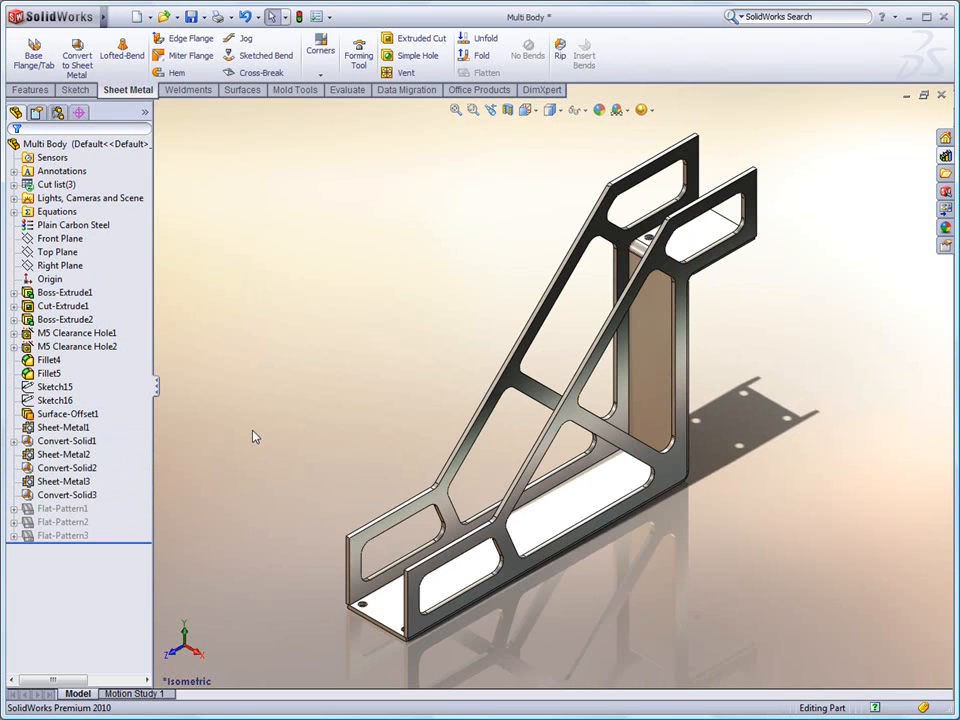
Step: Cap the top and bottom mounting faces with 3 mm Base Flange/Tab plates
{"action": "left_click", "coordinate": [54, 387]}
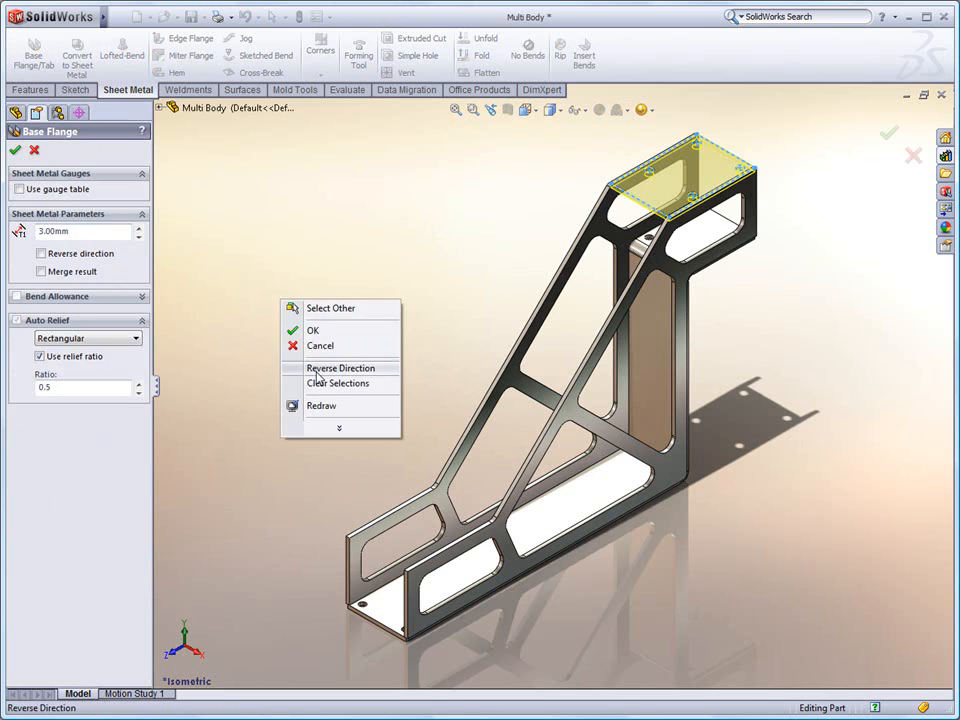
{"action": "left_click", "coordinate": [313, 330]}
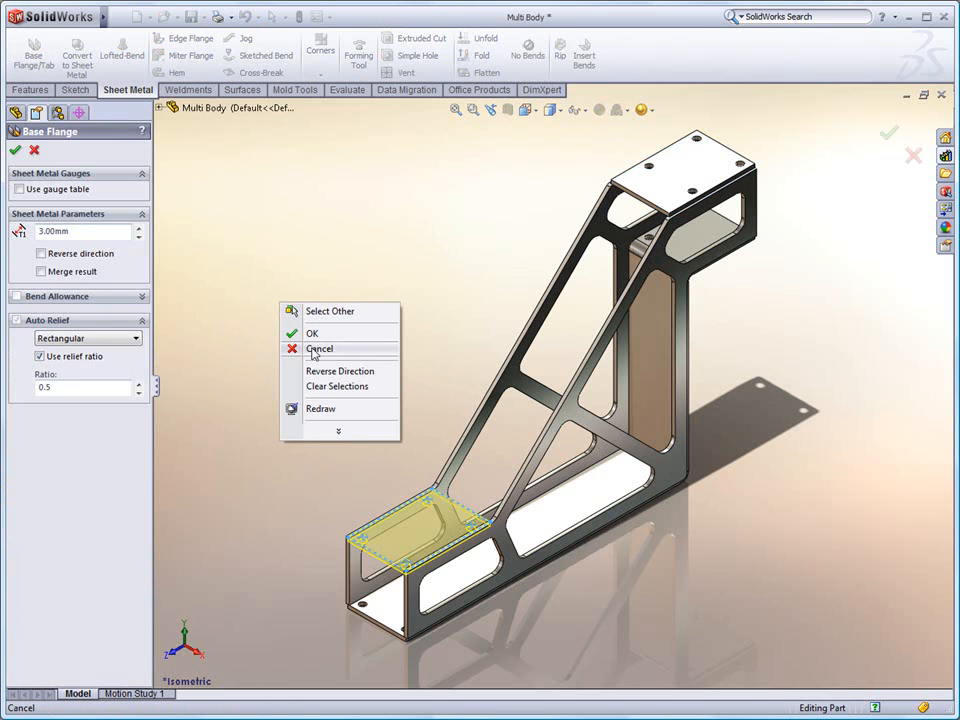
{"action": "left_click", "coordinate": [319, 348]}
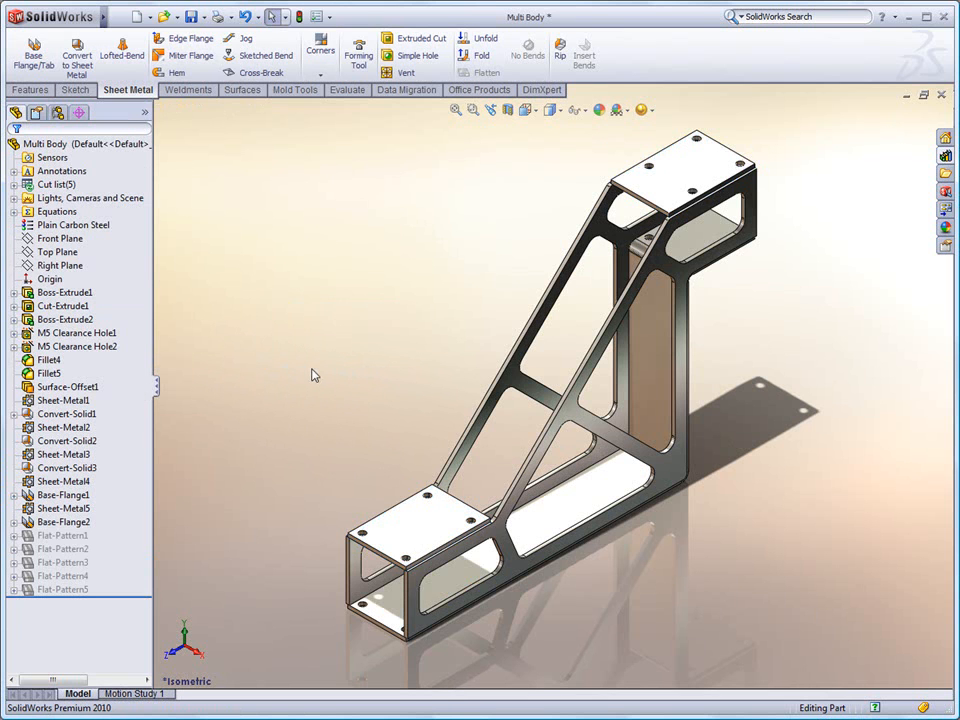
{"action": "mouse_move", "coordinate": [325, 386]}
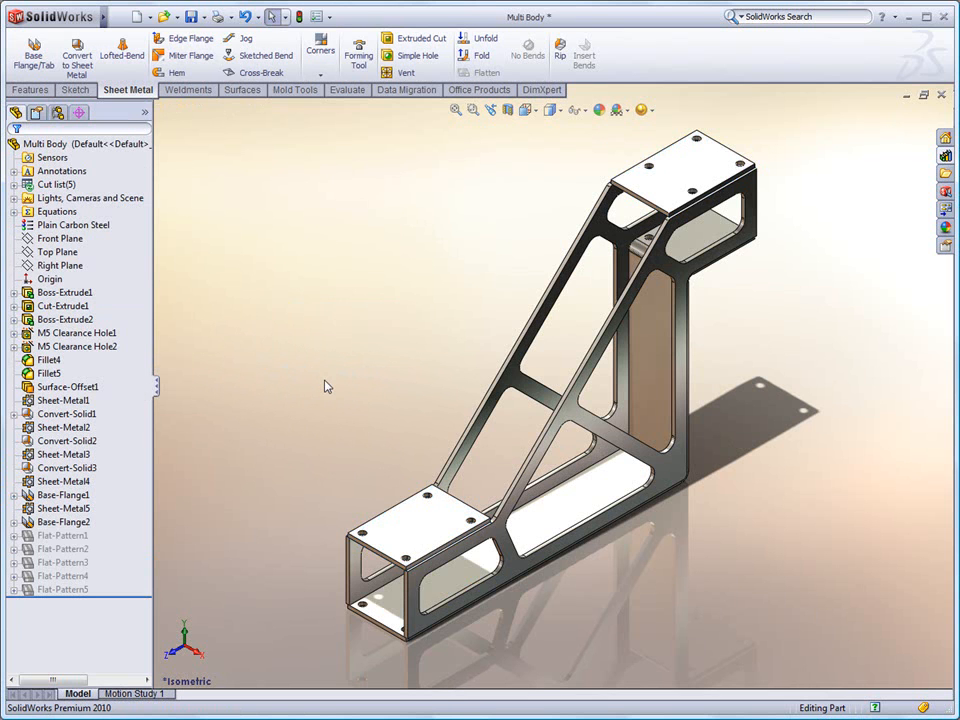
{"action": "mouse_move", "coordinate": [322, 386]}
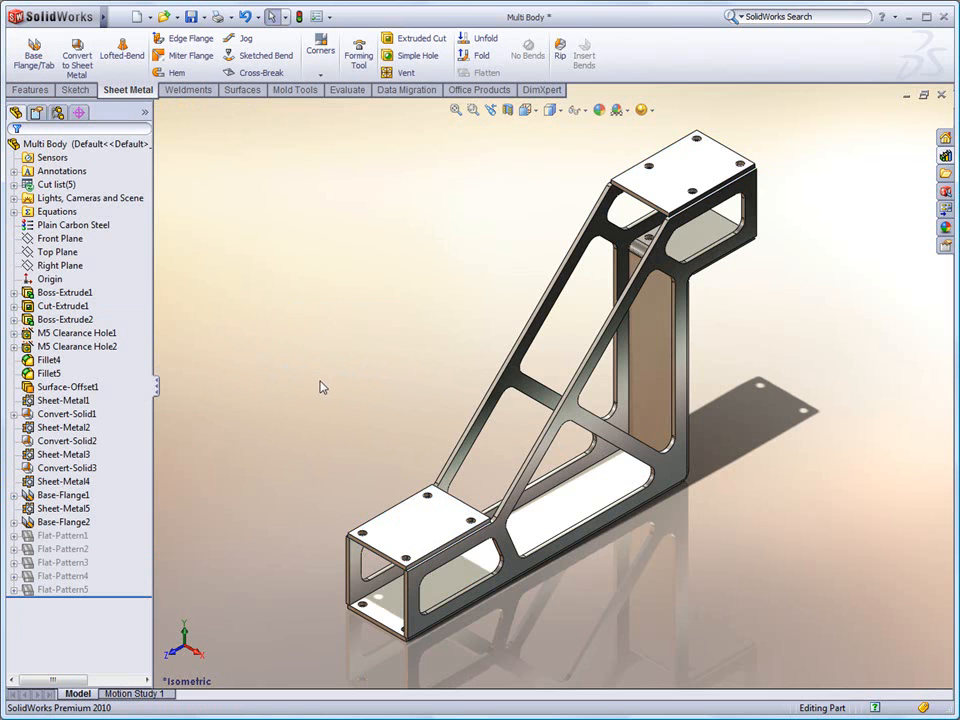
{"action": "mouse_move", "coordinate": [303, 365]}
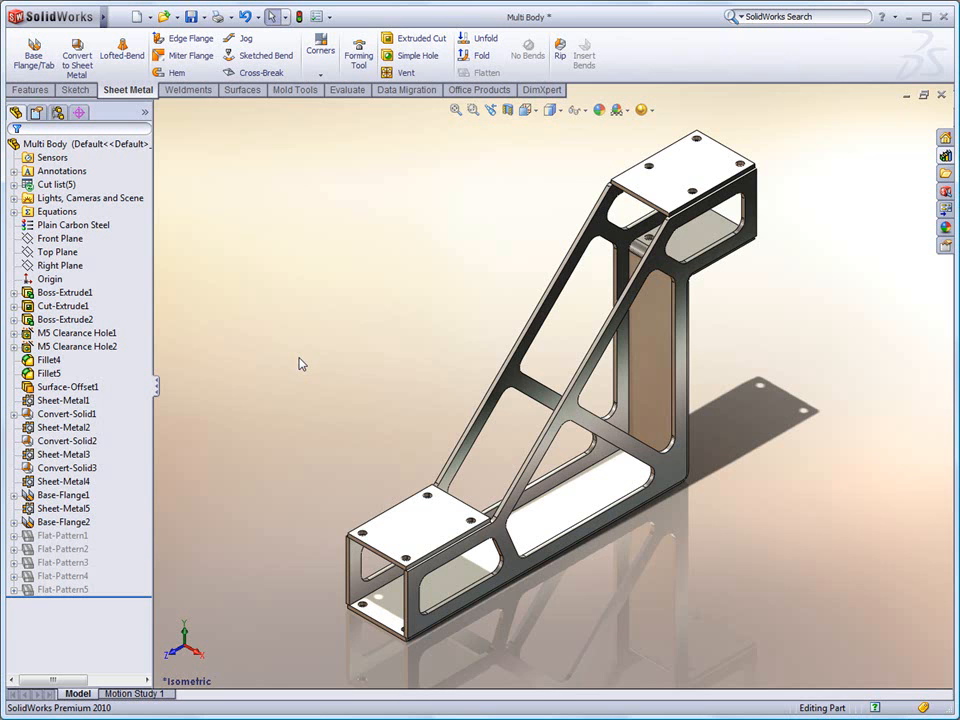
{"action": "mouse_move", "coordinate": [256, 301]}
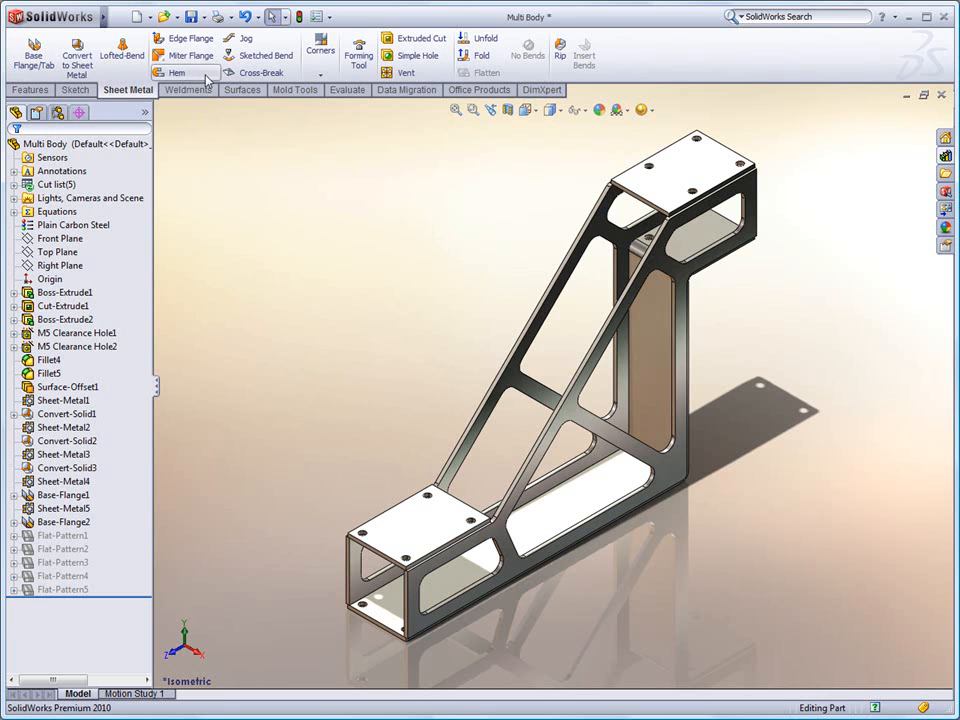
Step: Raise an edge flange from the lower plate's inner edge up to the top plate
{"action": "left_click", "coordinate": [186, 38]}
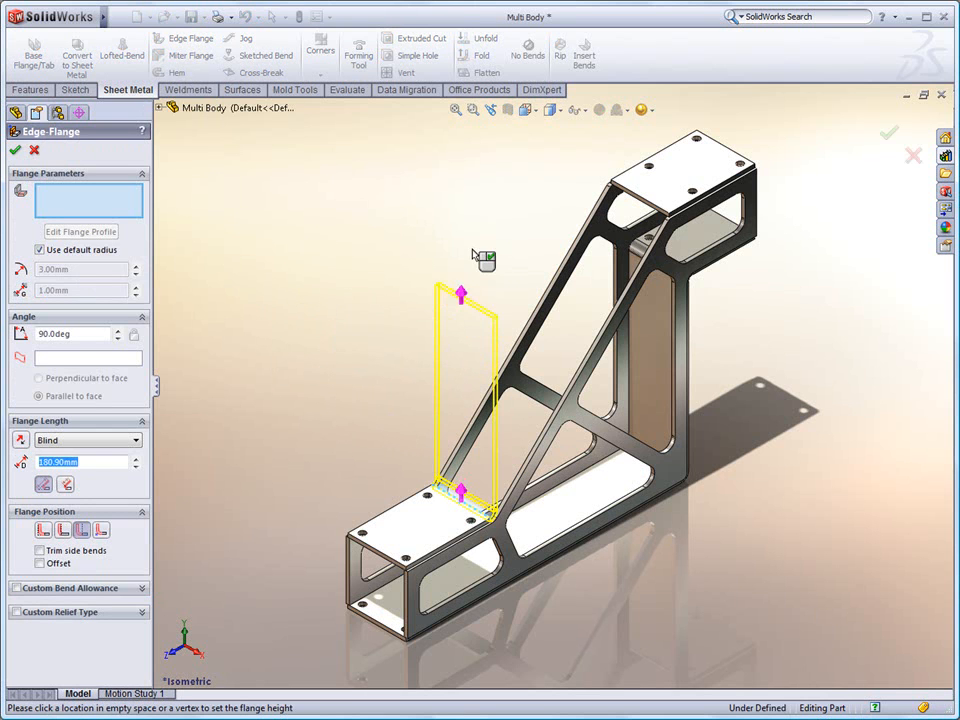
{"action": "left_click", "coordinate": [640, 205]}
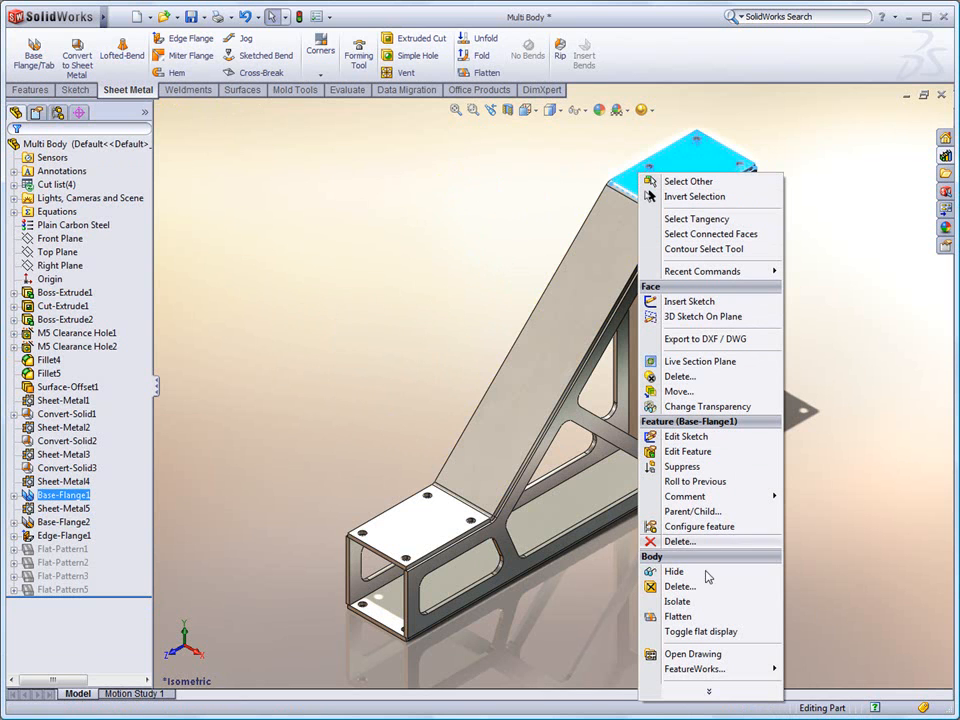
{"action": "mouse_move", "coordinate": [680, 616]}
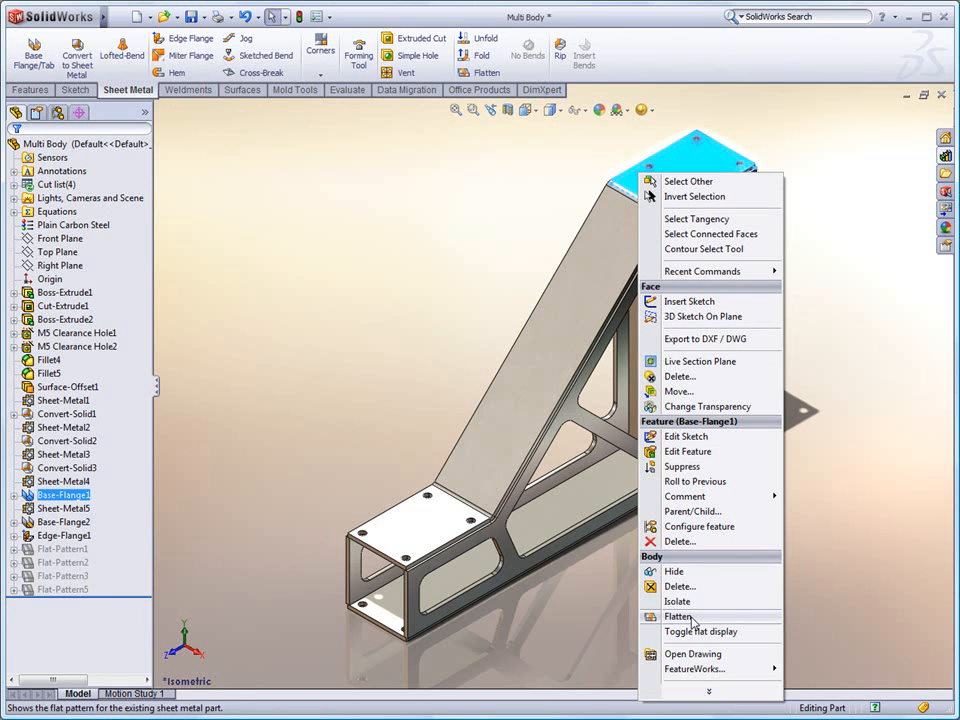
Step: Flatten the top body briefly, then expand Cut list(4) to show its four bodies
{"action": "left_click", "coordinate": [677, 616]}
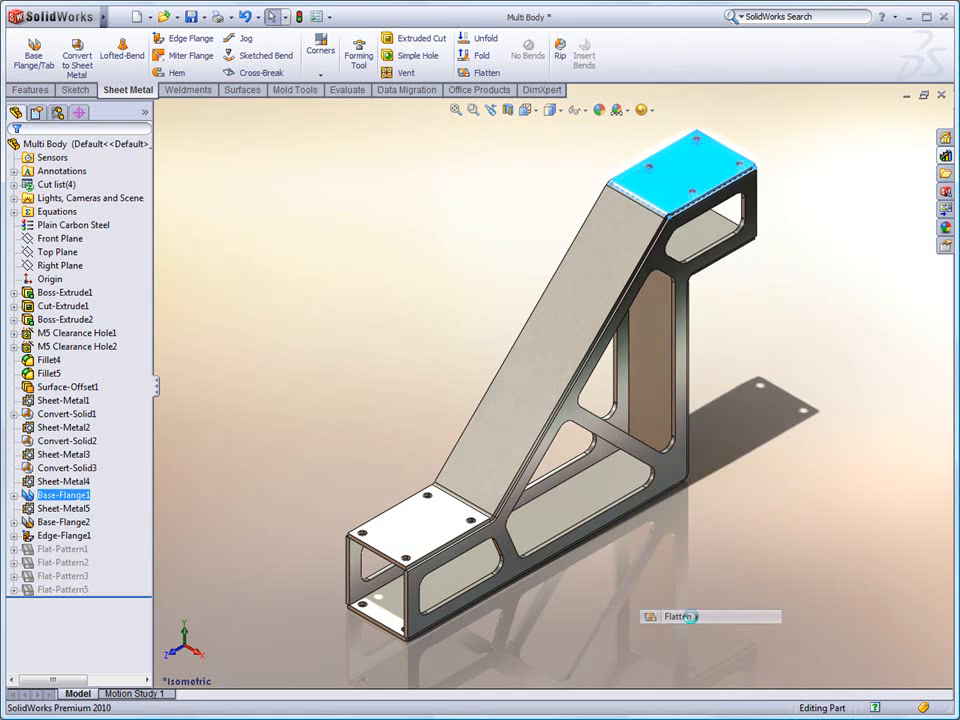
{"action": "left_click", "coordinate": [484, 72]}
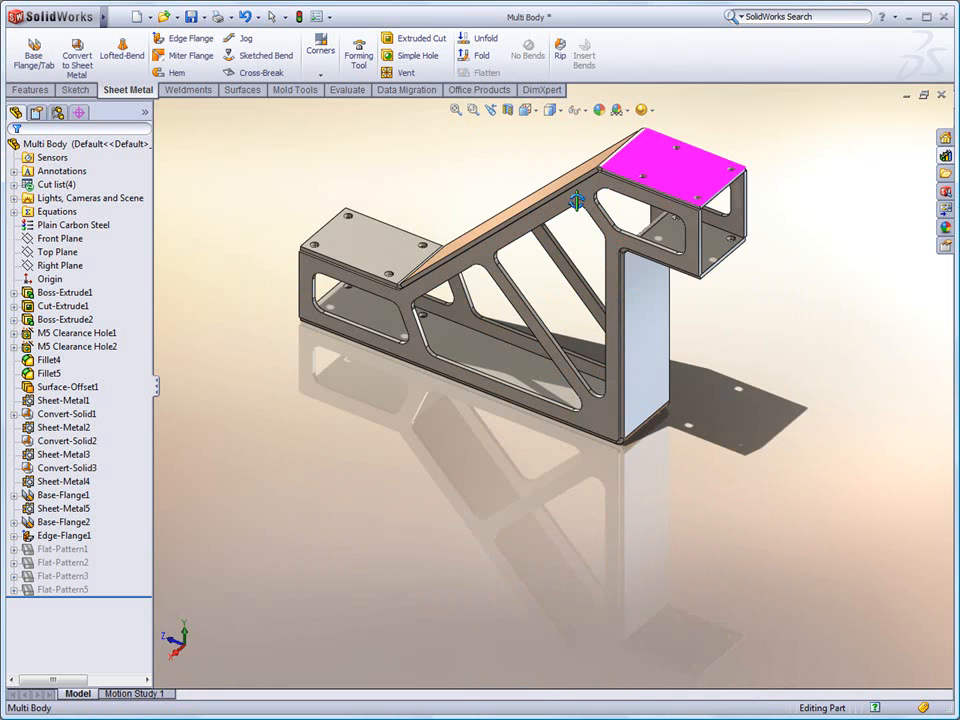
{"action": "left_click", "coordinate": [90, 198]}
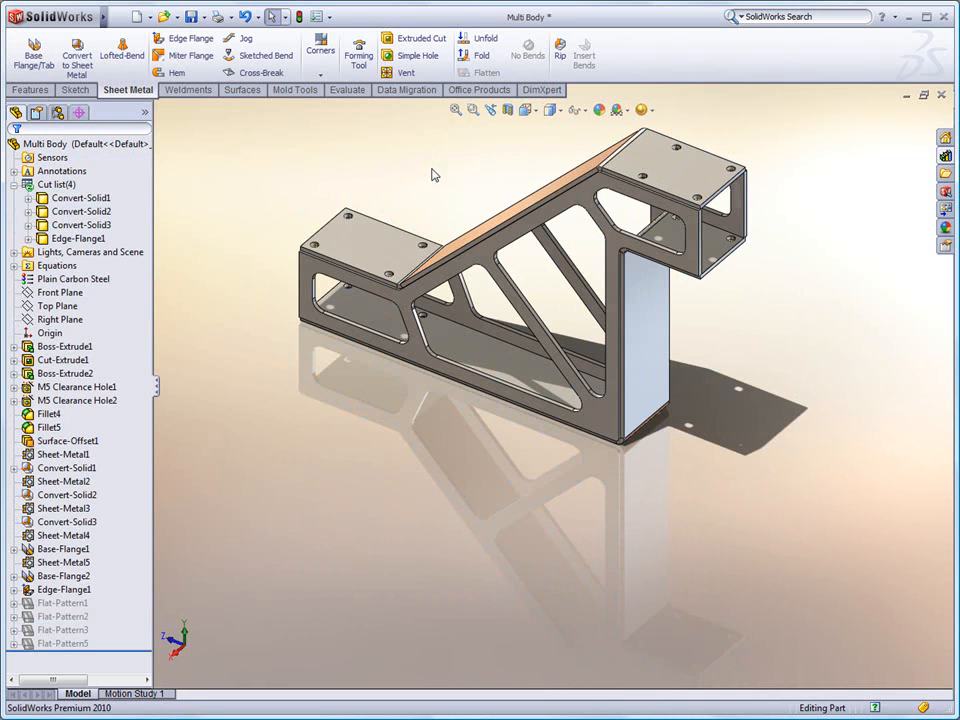
Step: Start an edge flange on the top plate's outer edge set Up To Edge And Merge
{"action": "left_click", "coordinate": [158, 37]}
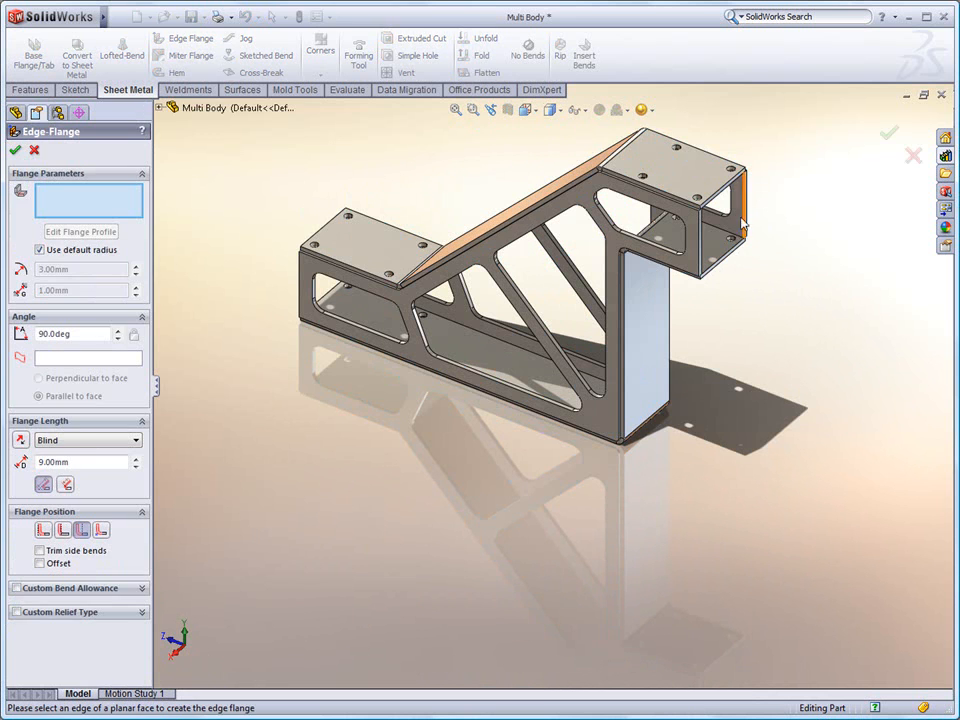
{"action": "left_click", "coordinate": [742, 215]}
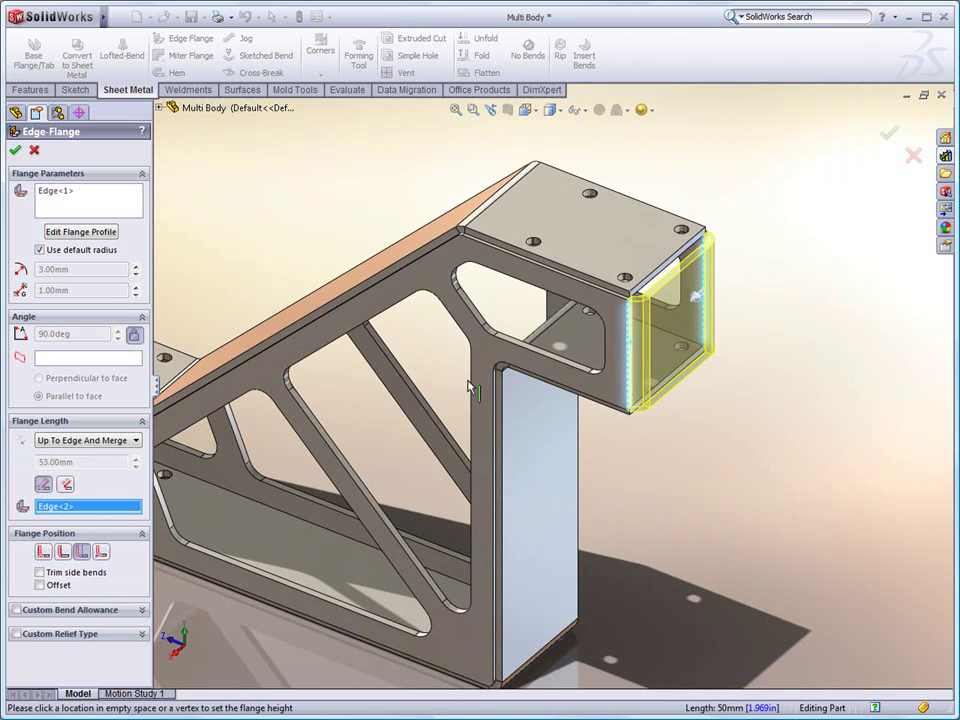
{"action": "mouse_move", "coordinate": [46, 550]}
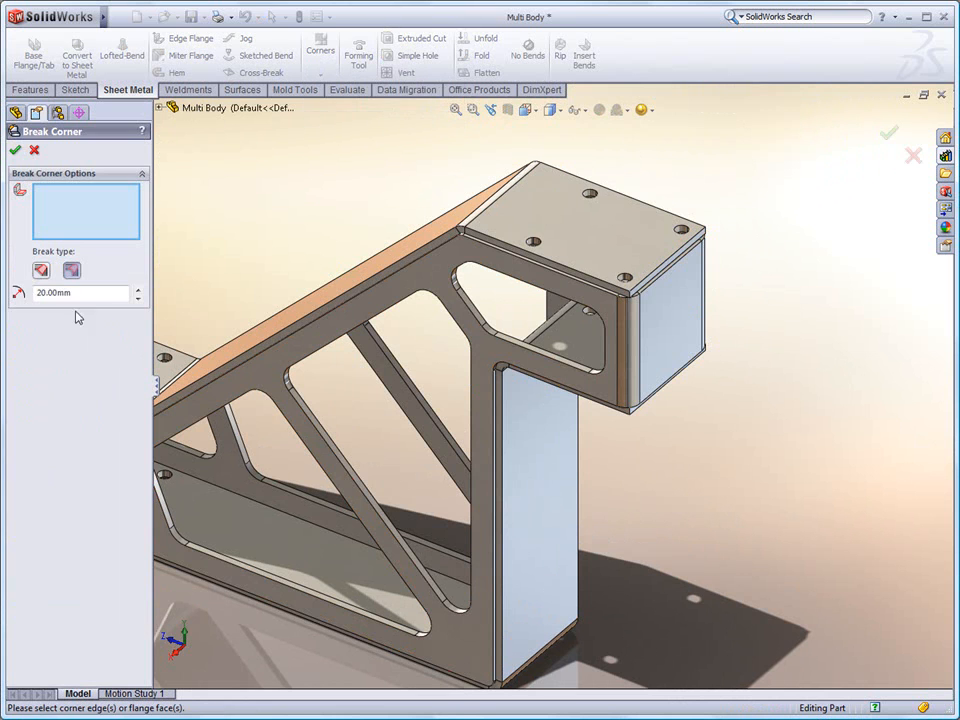
Step: Break the upper plate corners with a 4.5 mm fillet radius
{"action": "type", "text": "4.5"}
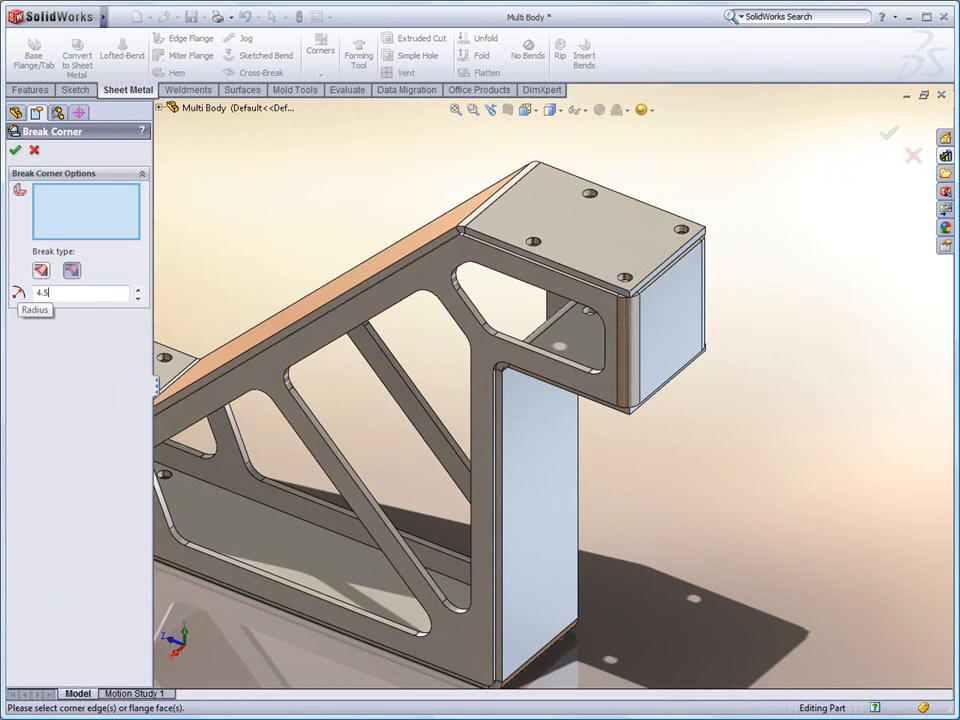
{"action": "left_click", "coordinate": [12, 138]}
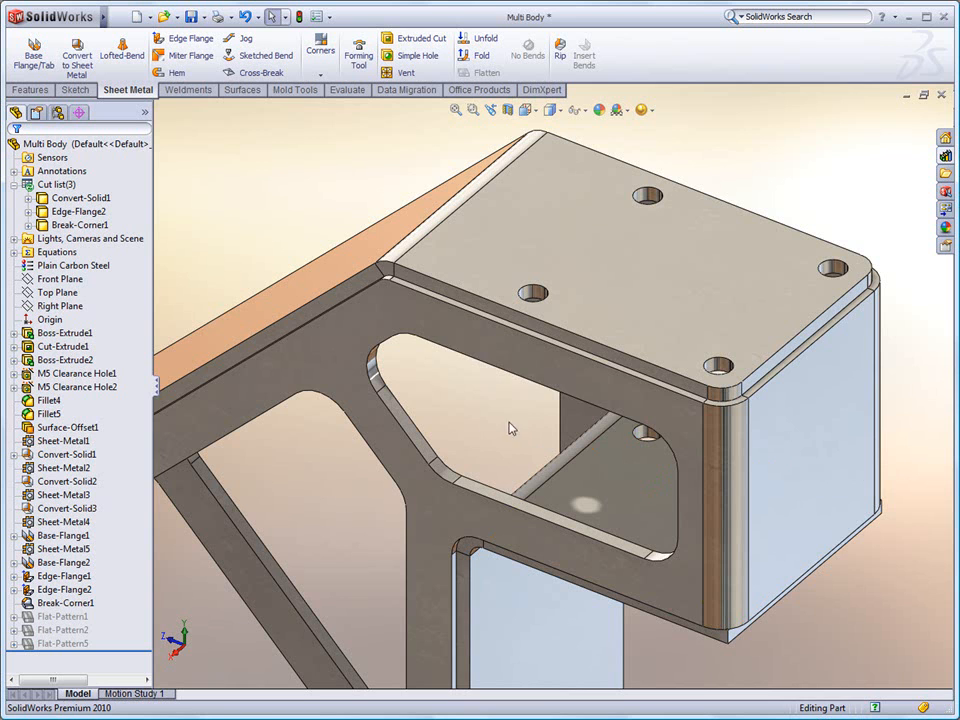
{"action": "mouse_move", "coordinate": [248, 143]}
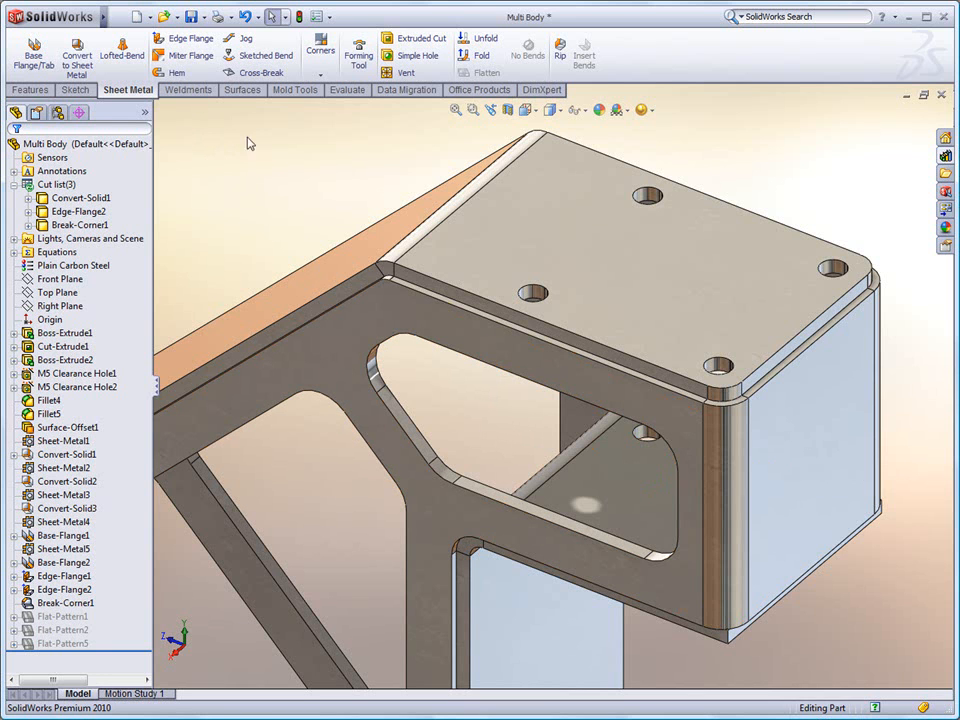
{"action": "mouse_move", "coordinate": [247, 166]}
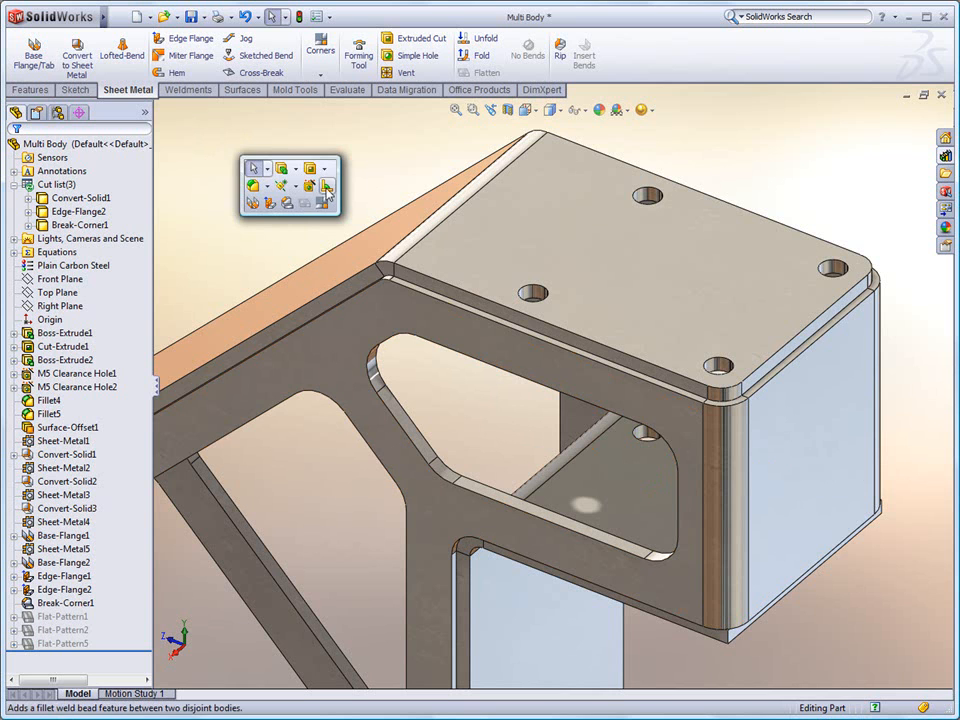
Step: Run a 1.5 mm full-length fillet bead along the upper plate and side web faces
{"action": "left_click", "coordinate": [268, 186]}
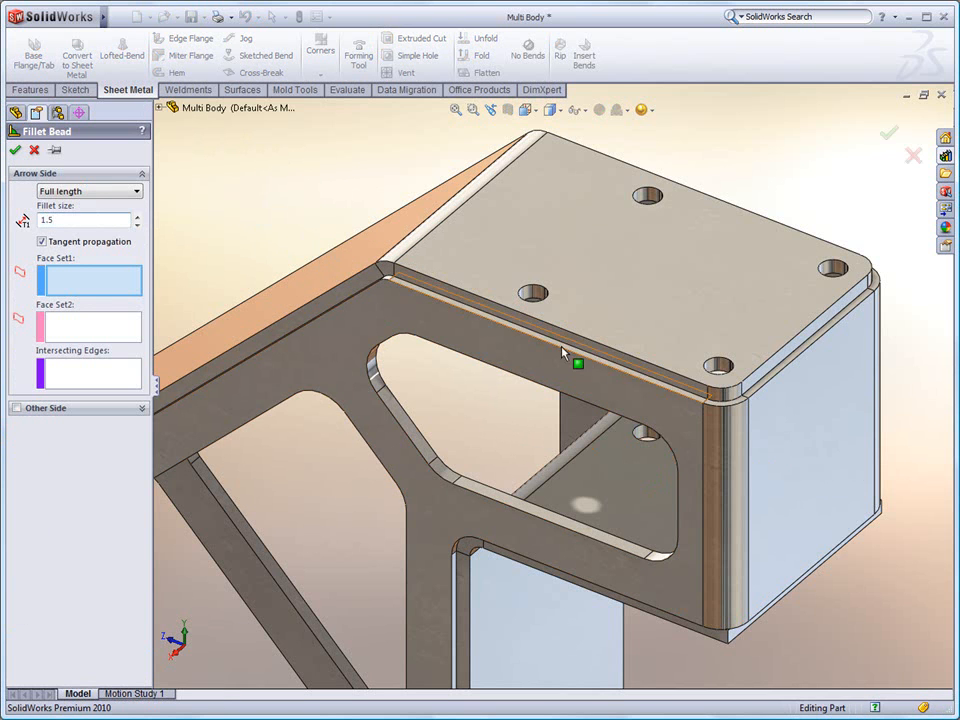
{"action": "left_click", "coordinate": [570, 350]}
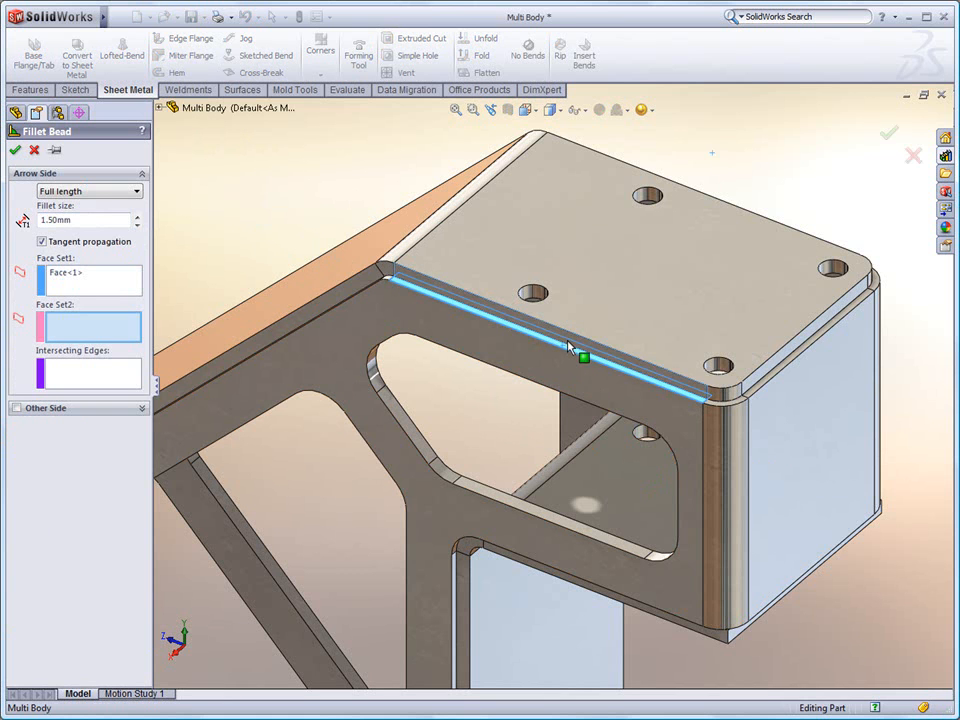
{"action": "right_click", "coordinate": [580, 358]}
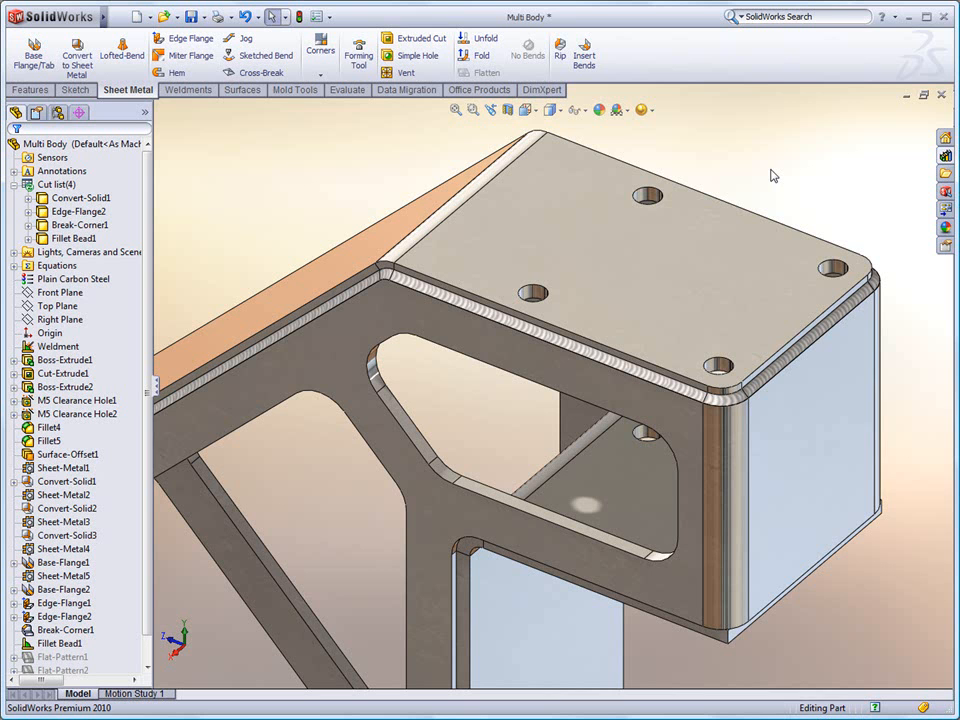
{"action": "mouse_move", "coordinate": [710, 210]}
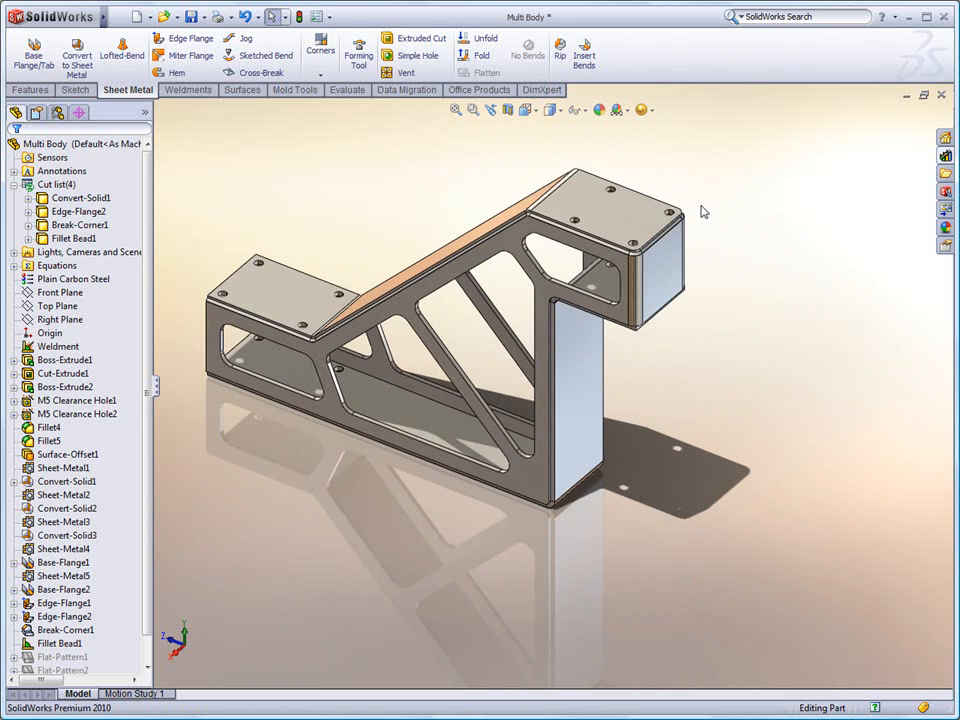
{"action": "mouse_move", "coordinate": [726, 276]}
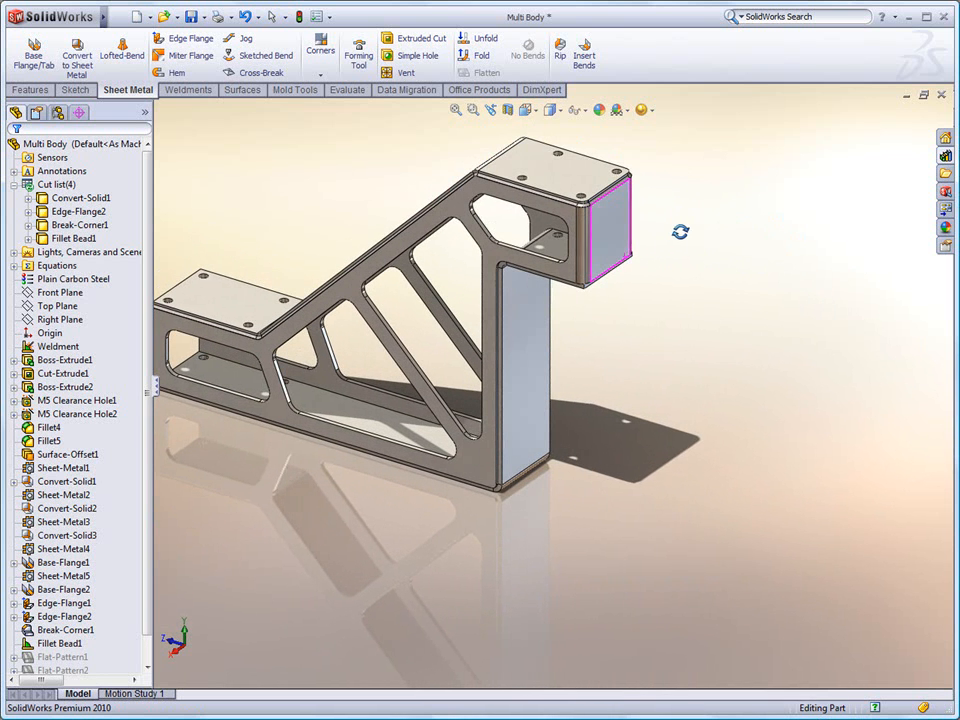
{"action": "right_click", "coordinate": [600, 230]}
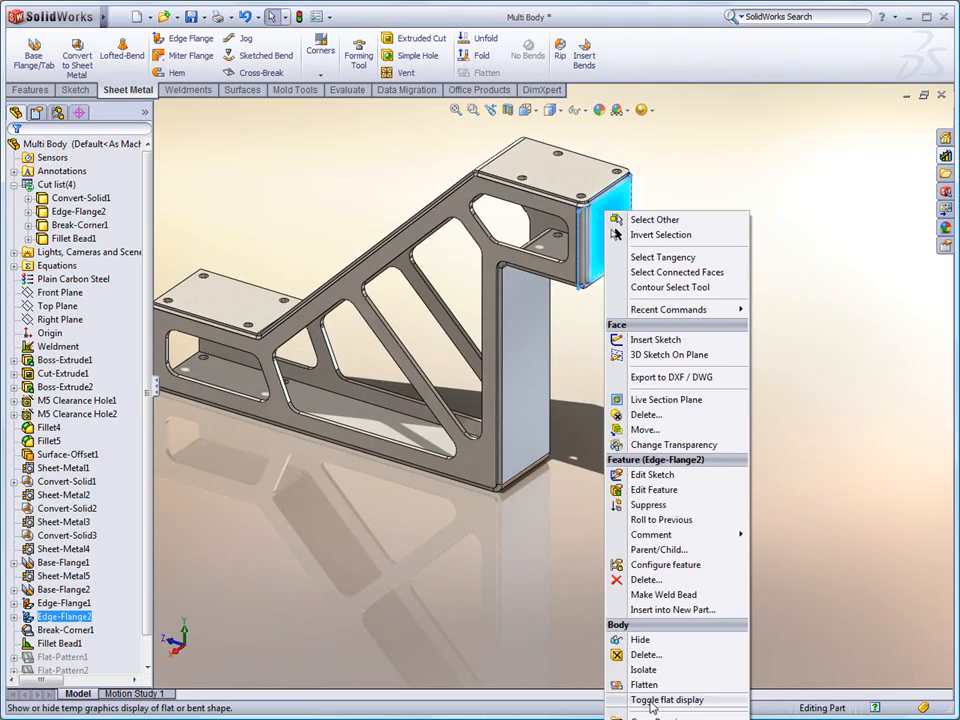
{"action": "left_click", "coordinate": [668, 699]}
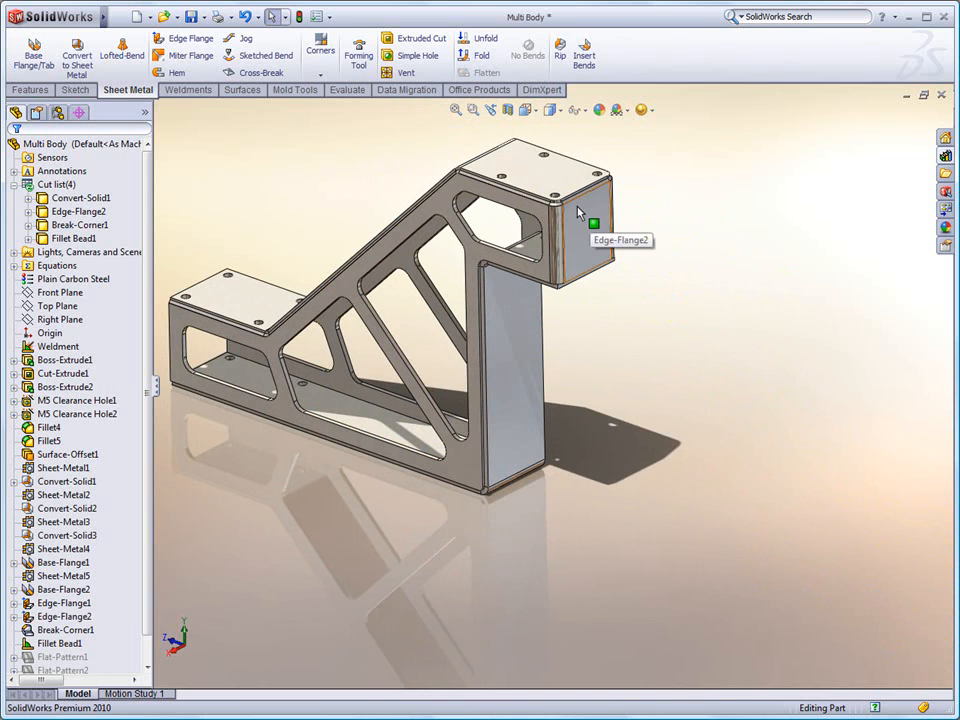
Step: Export the end flange face to DXF under the suggested name with Bend lines enabled
{"action": "right_click", "coordinate": [578, 212]}
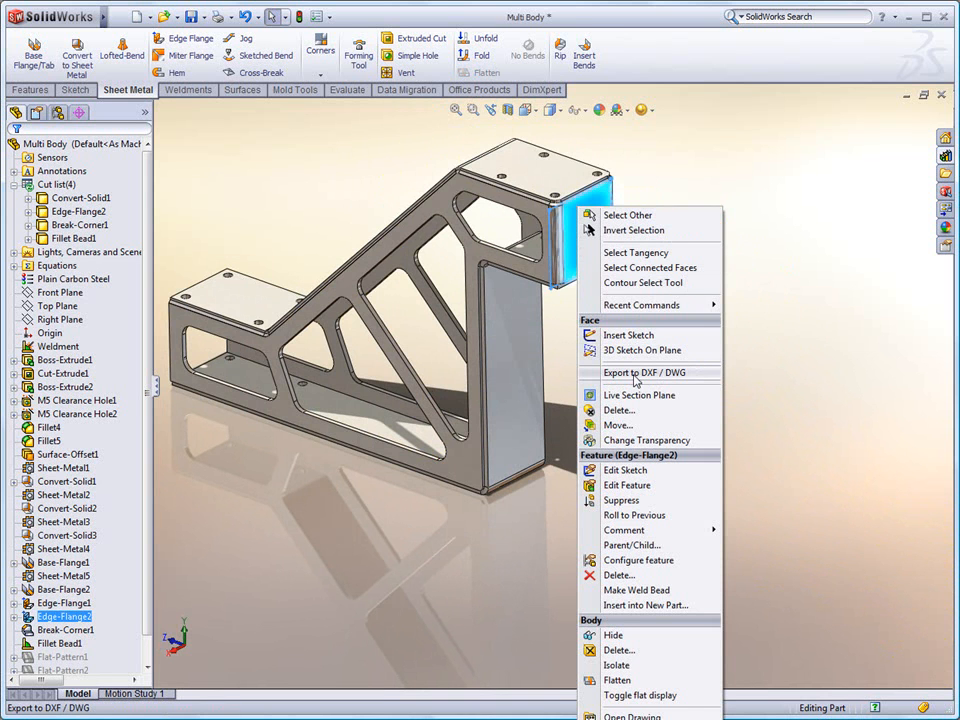
{"action": "left_click", "coordinate": [645, 373]}
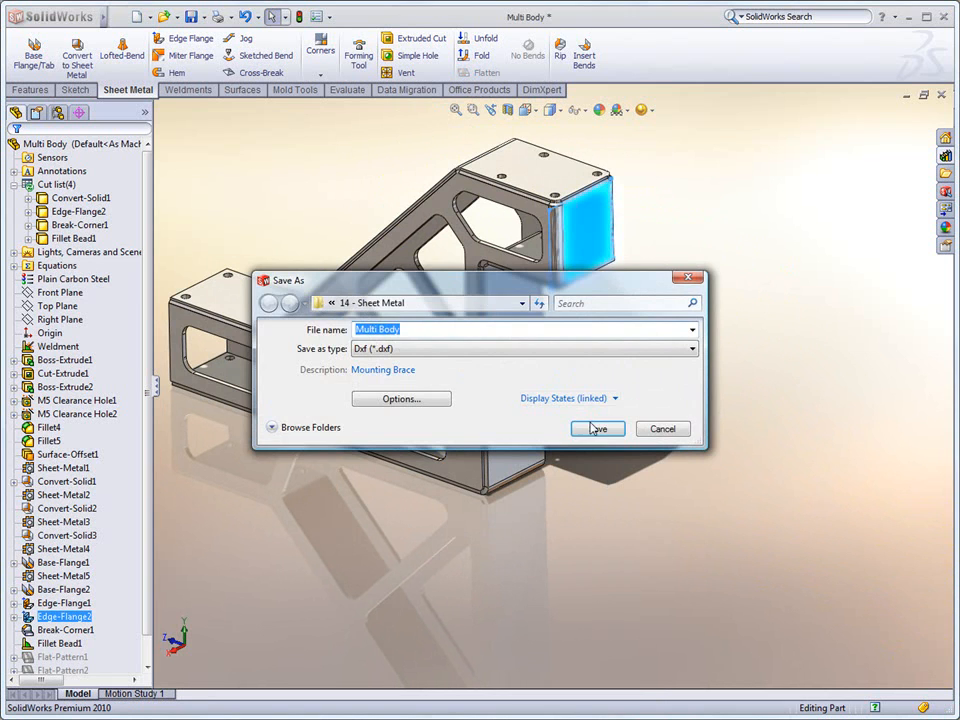
{"action": "left_click", "coordinate": [598, 428]}
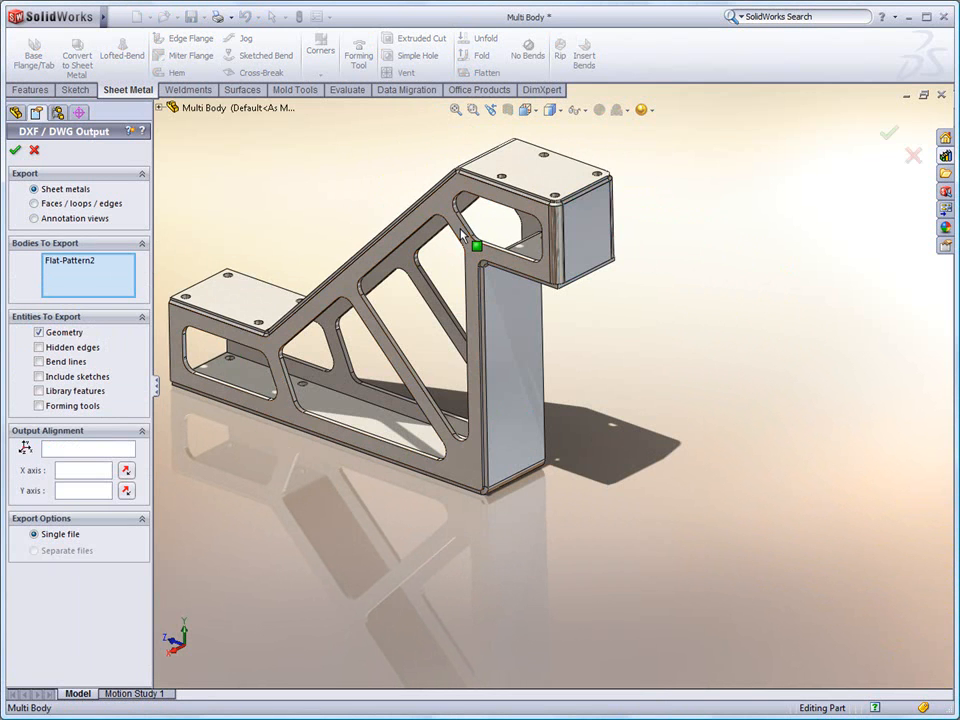
{"action": "left_click", "coordinate": [38, 362]}
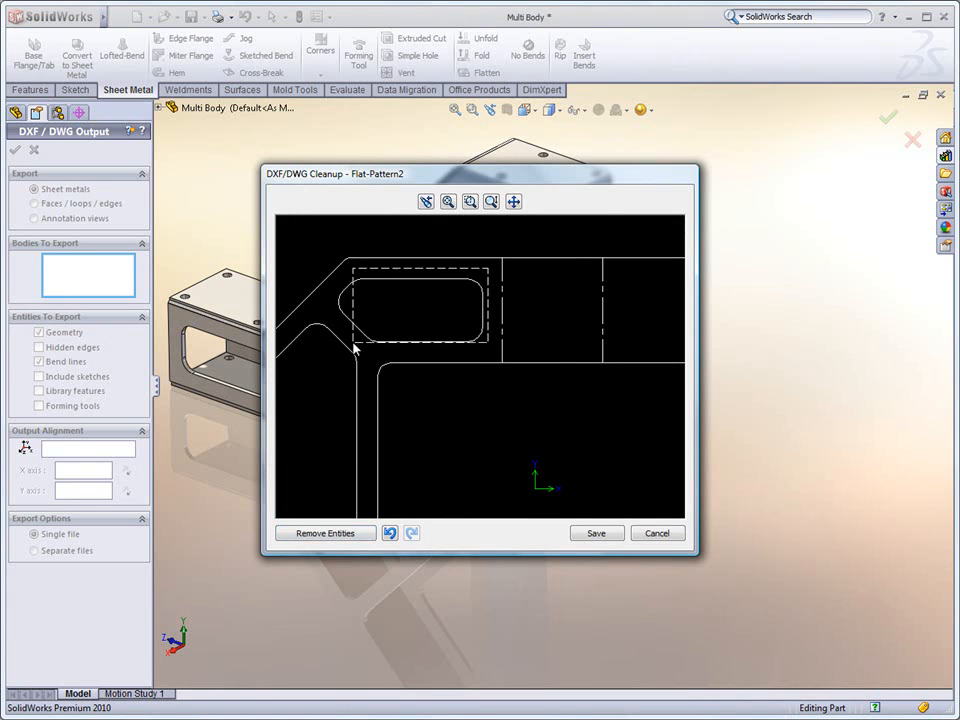
Step: Zoom the cleanup preview to fit the flat pattern and save the DXF file
{"action": "left_click", "coordinate": [324, 533]}
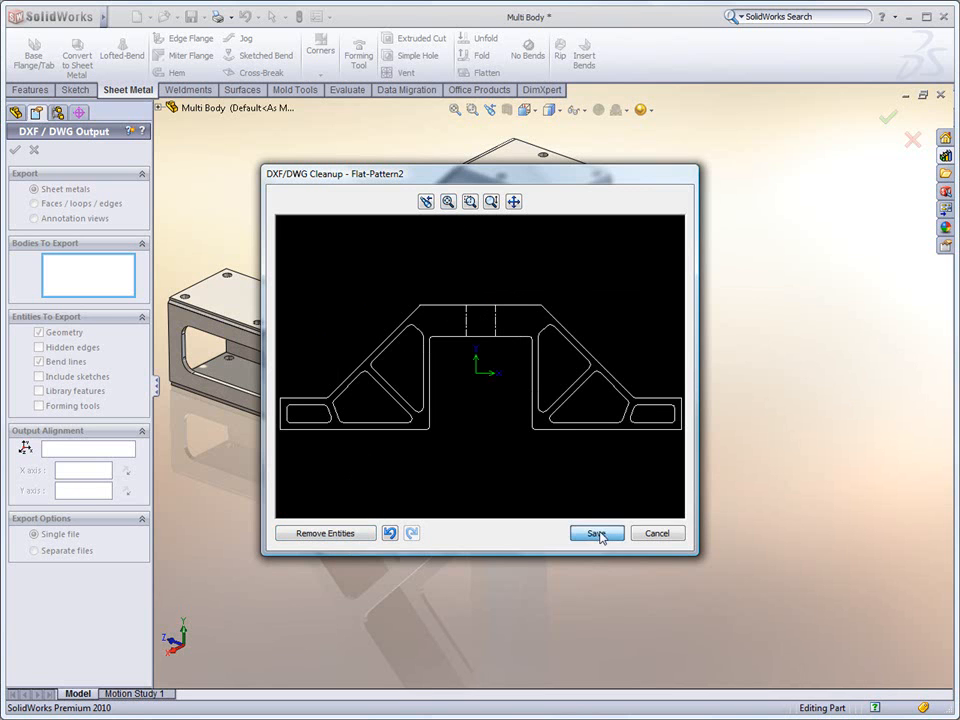
{"action": "left_click", "coordinate": [596, 533]}
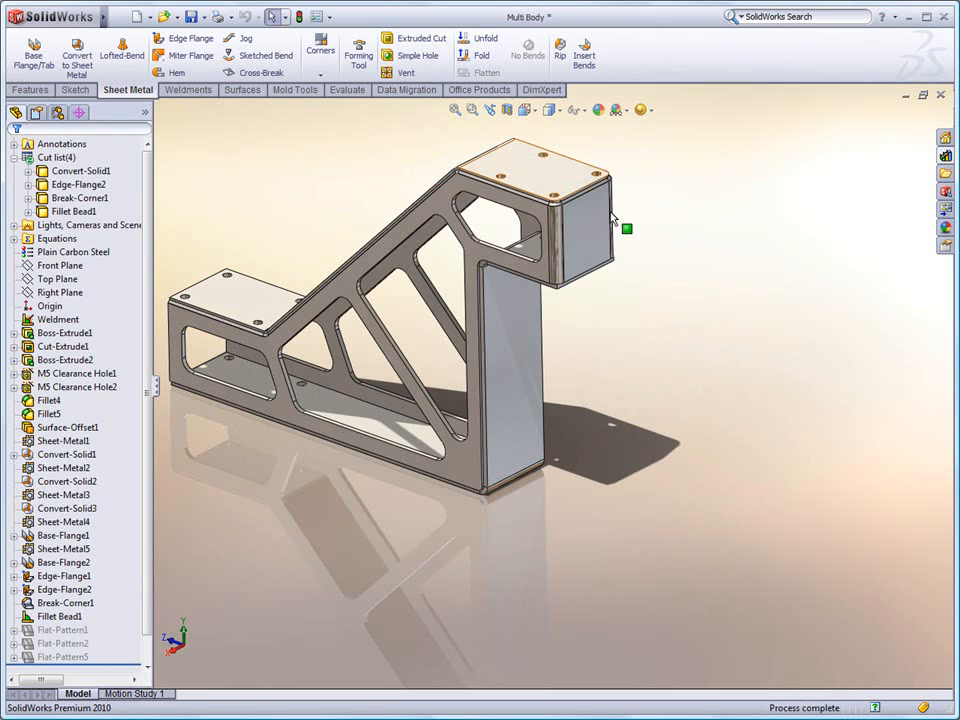